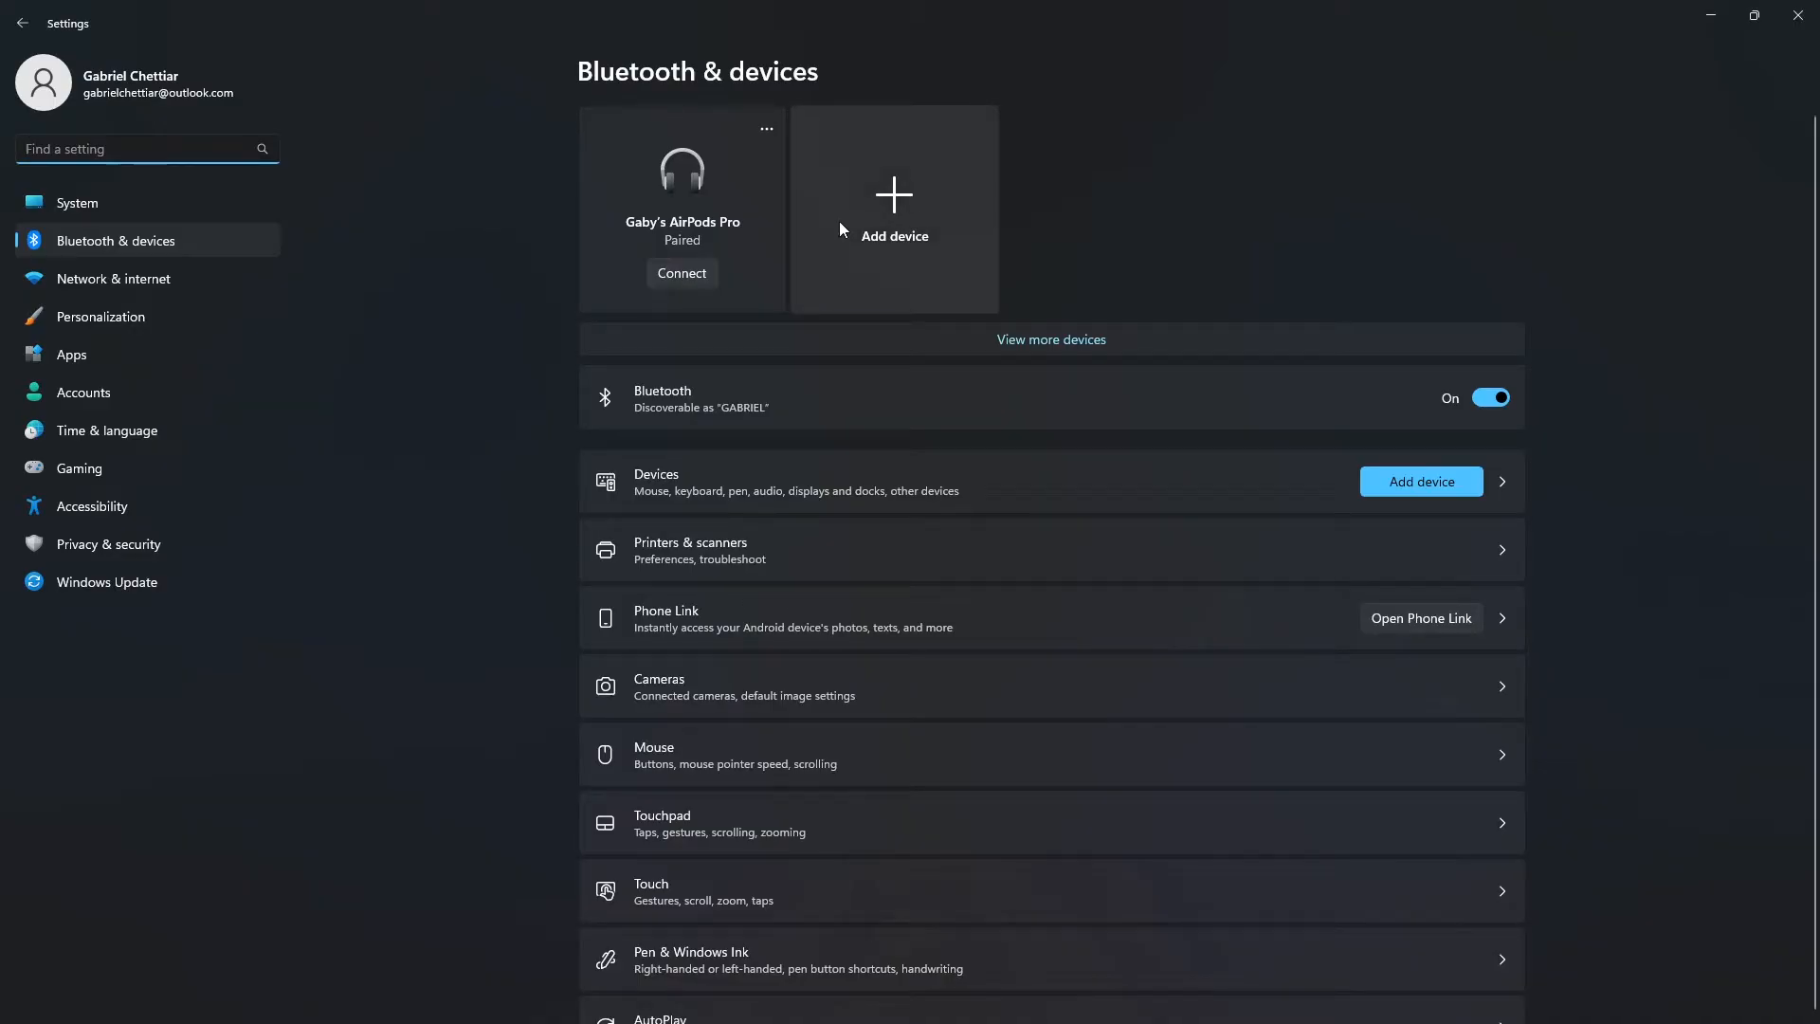
- Start adding a new device from the Bluetooth & devices page
left_click(893, 208)
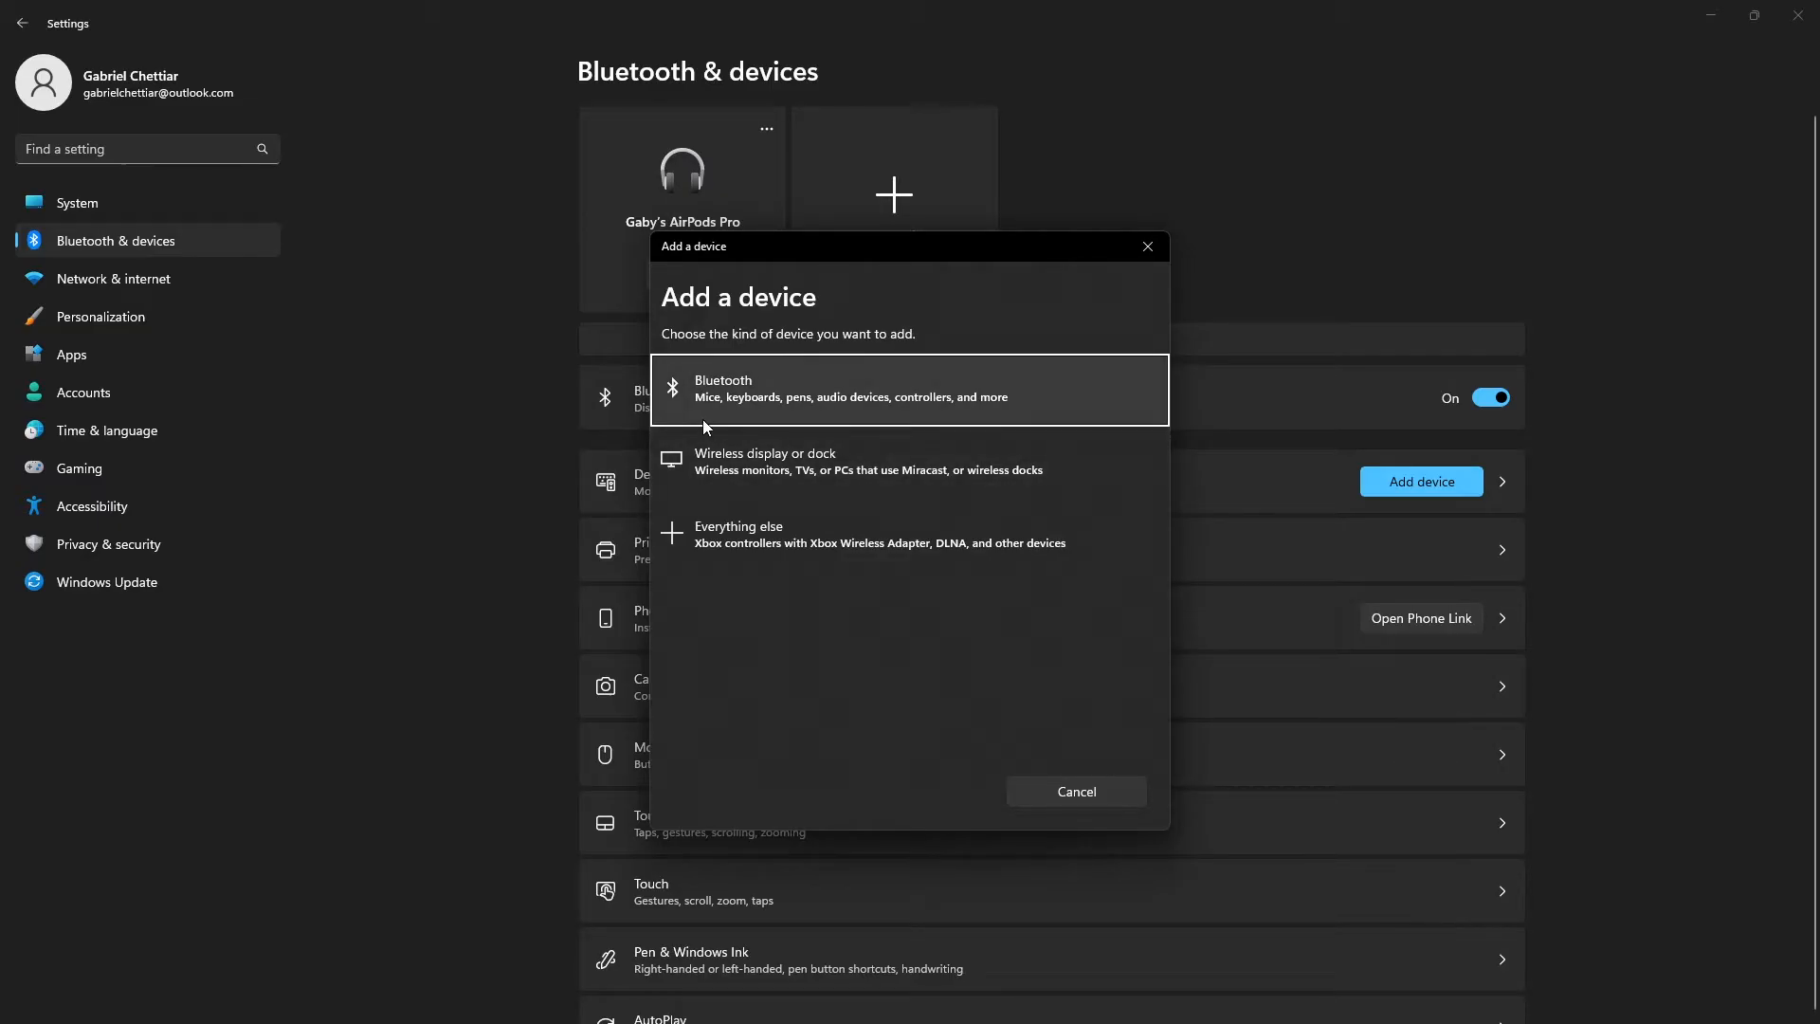
mouse_move(953, 404)
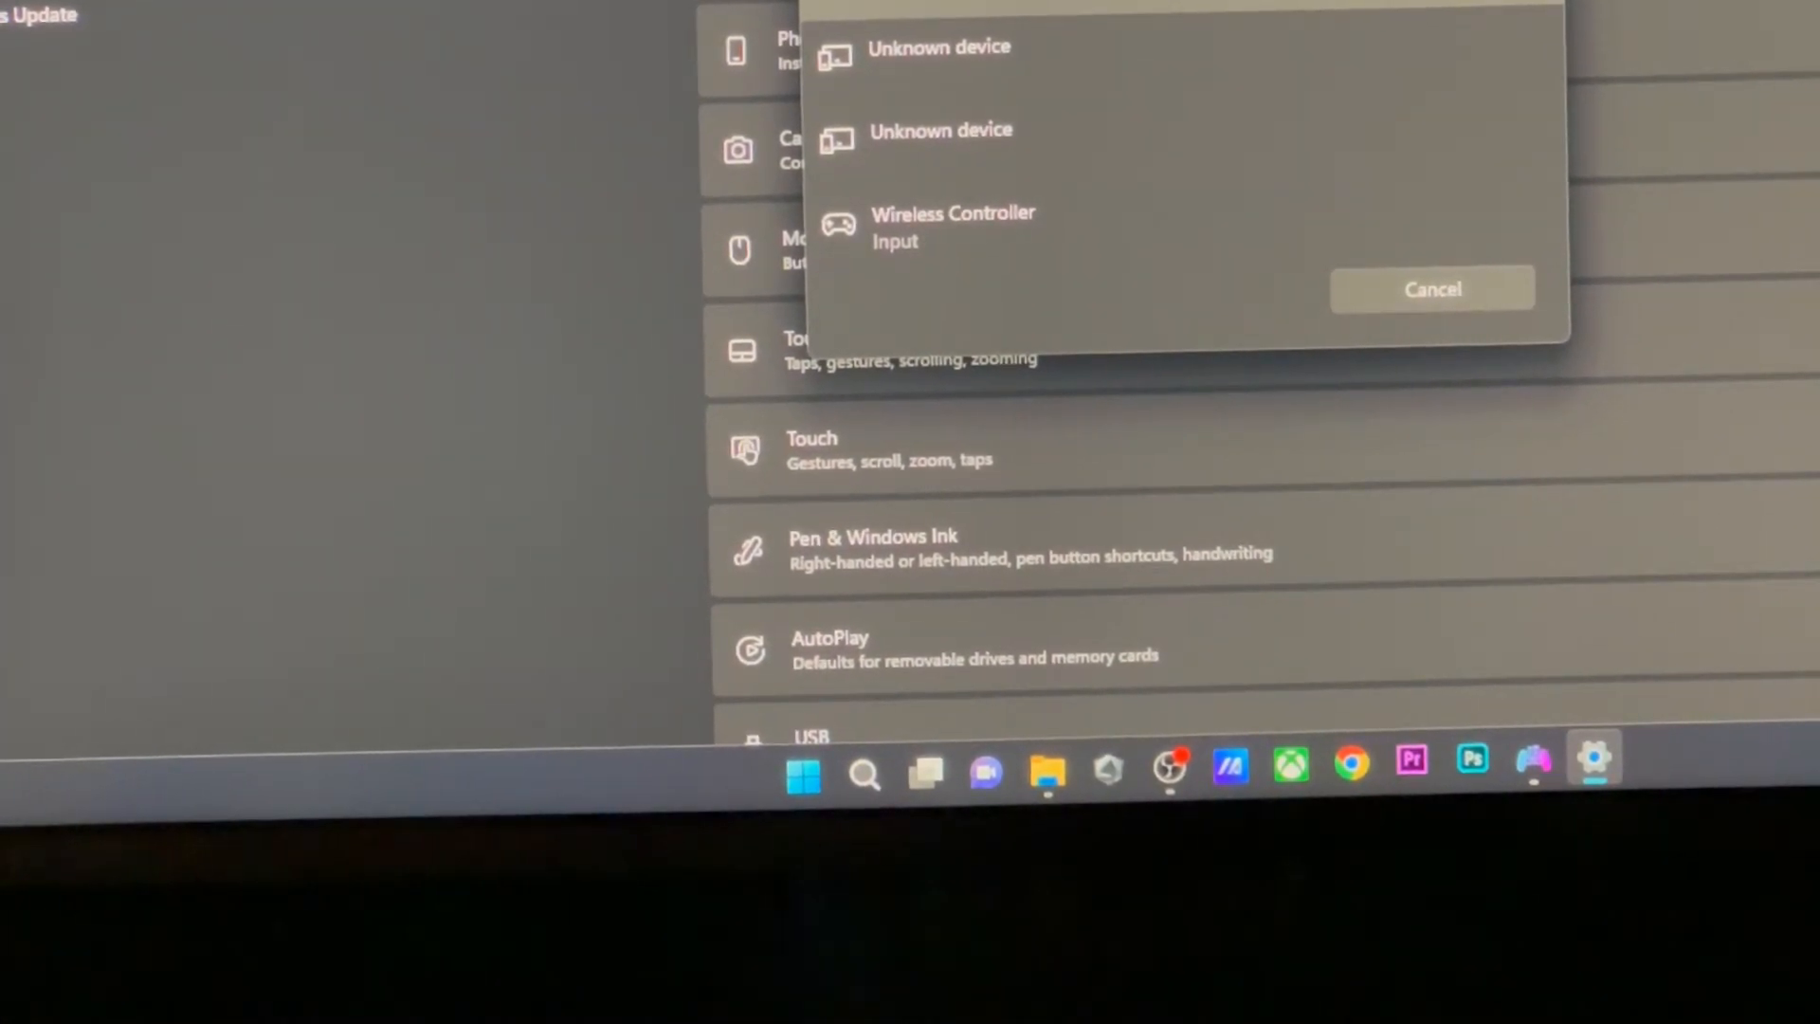
- Pair the Wireless Controller found in the Bluetooth scan
left_click(952, 226)
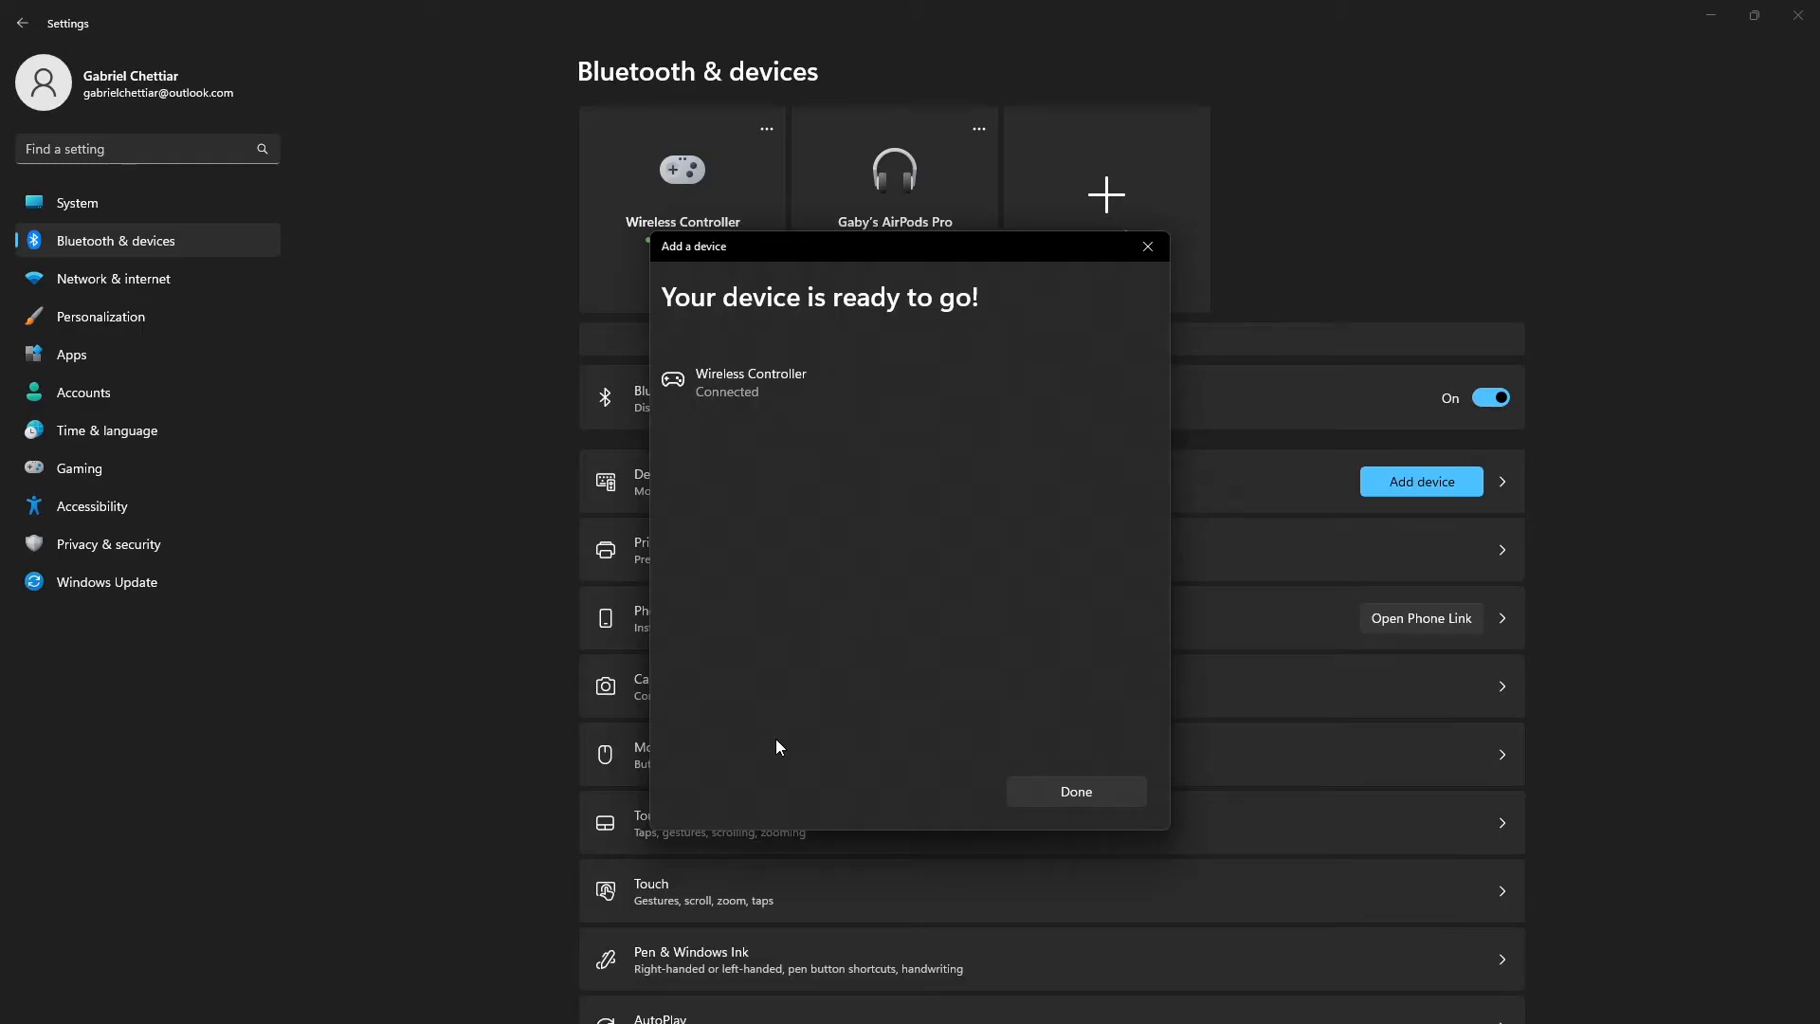
mouse_move(1066, 760)
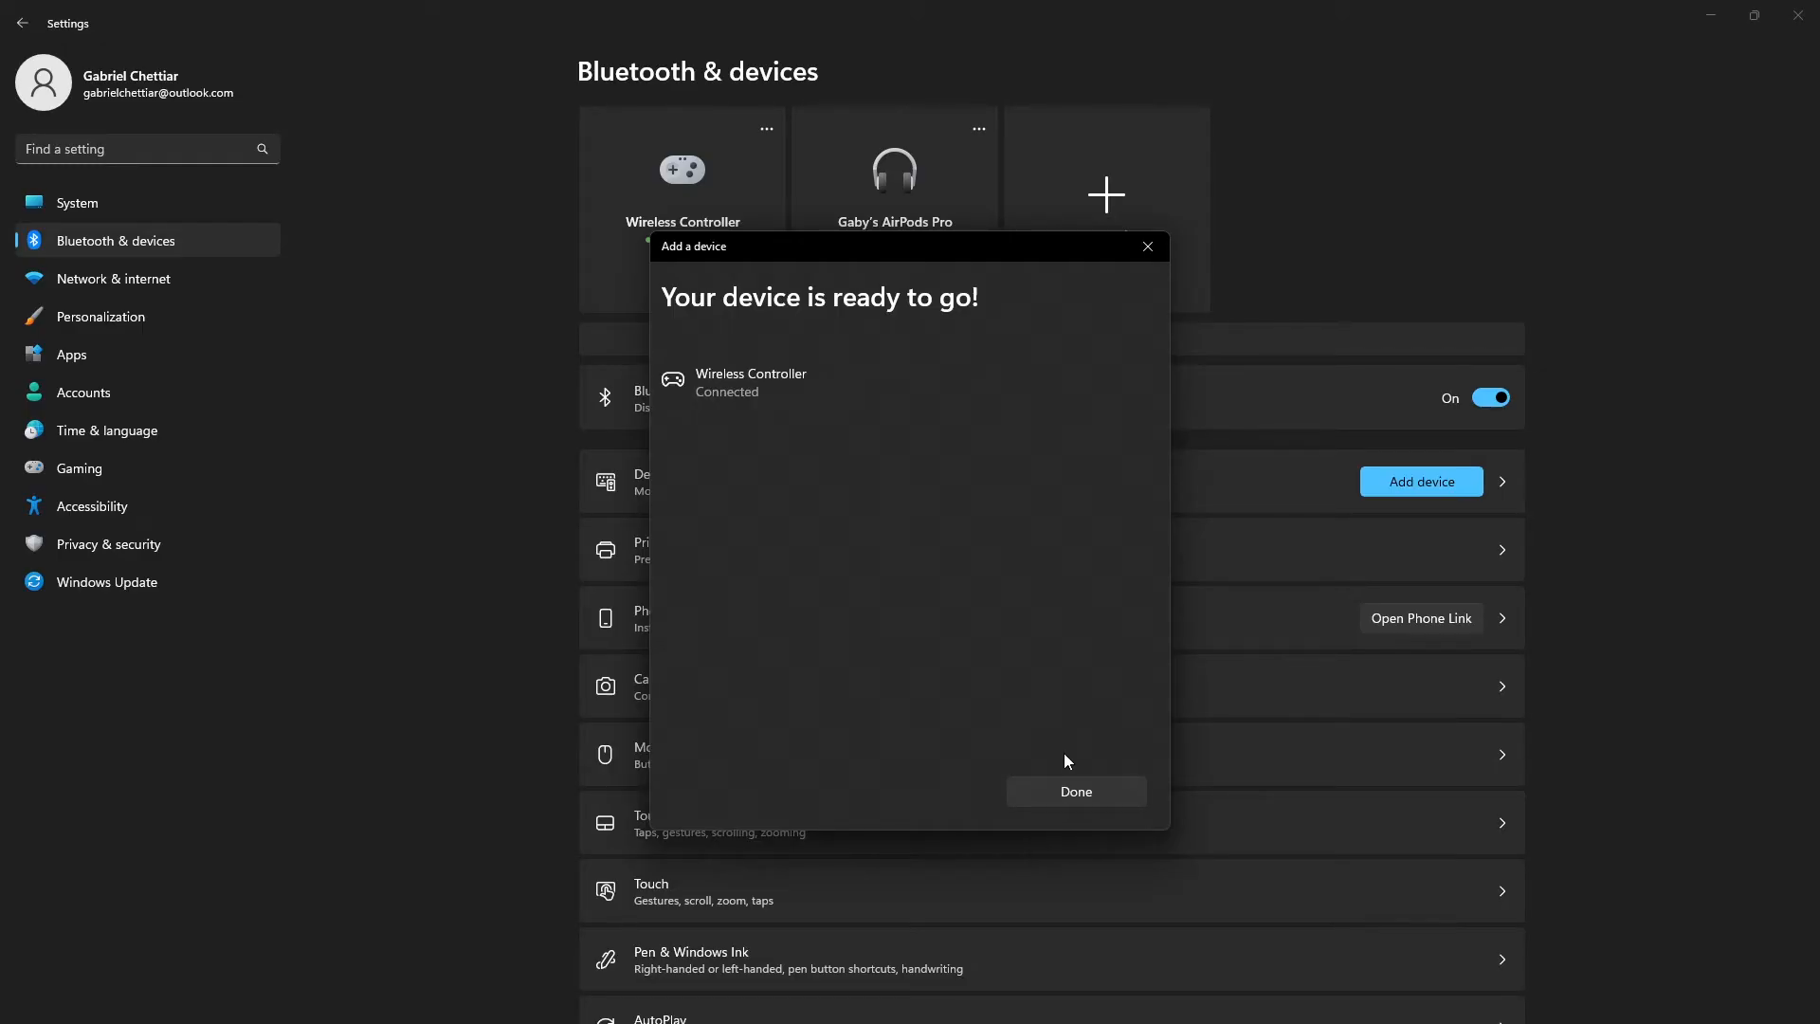
- Dismiss the 'Your device is ready to go!' confirmation with Done
left_click(1073, 791)
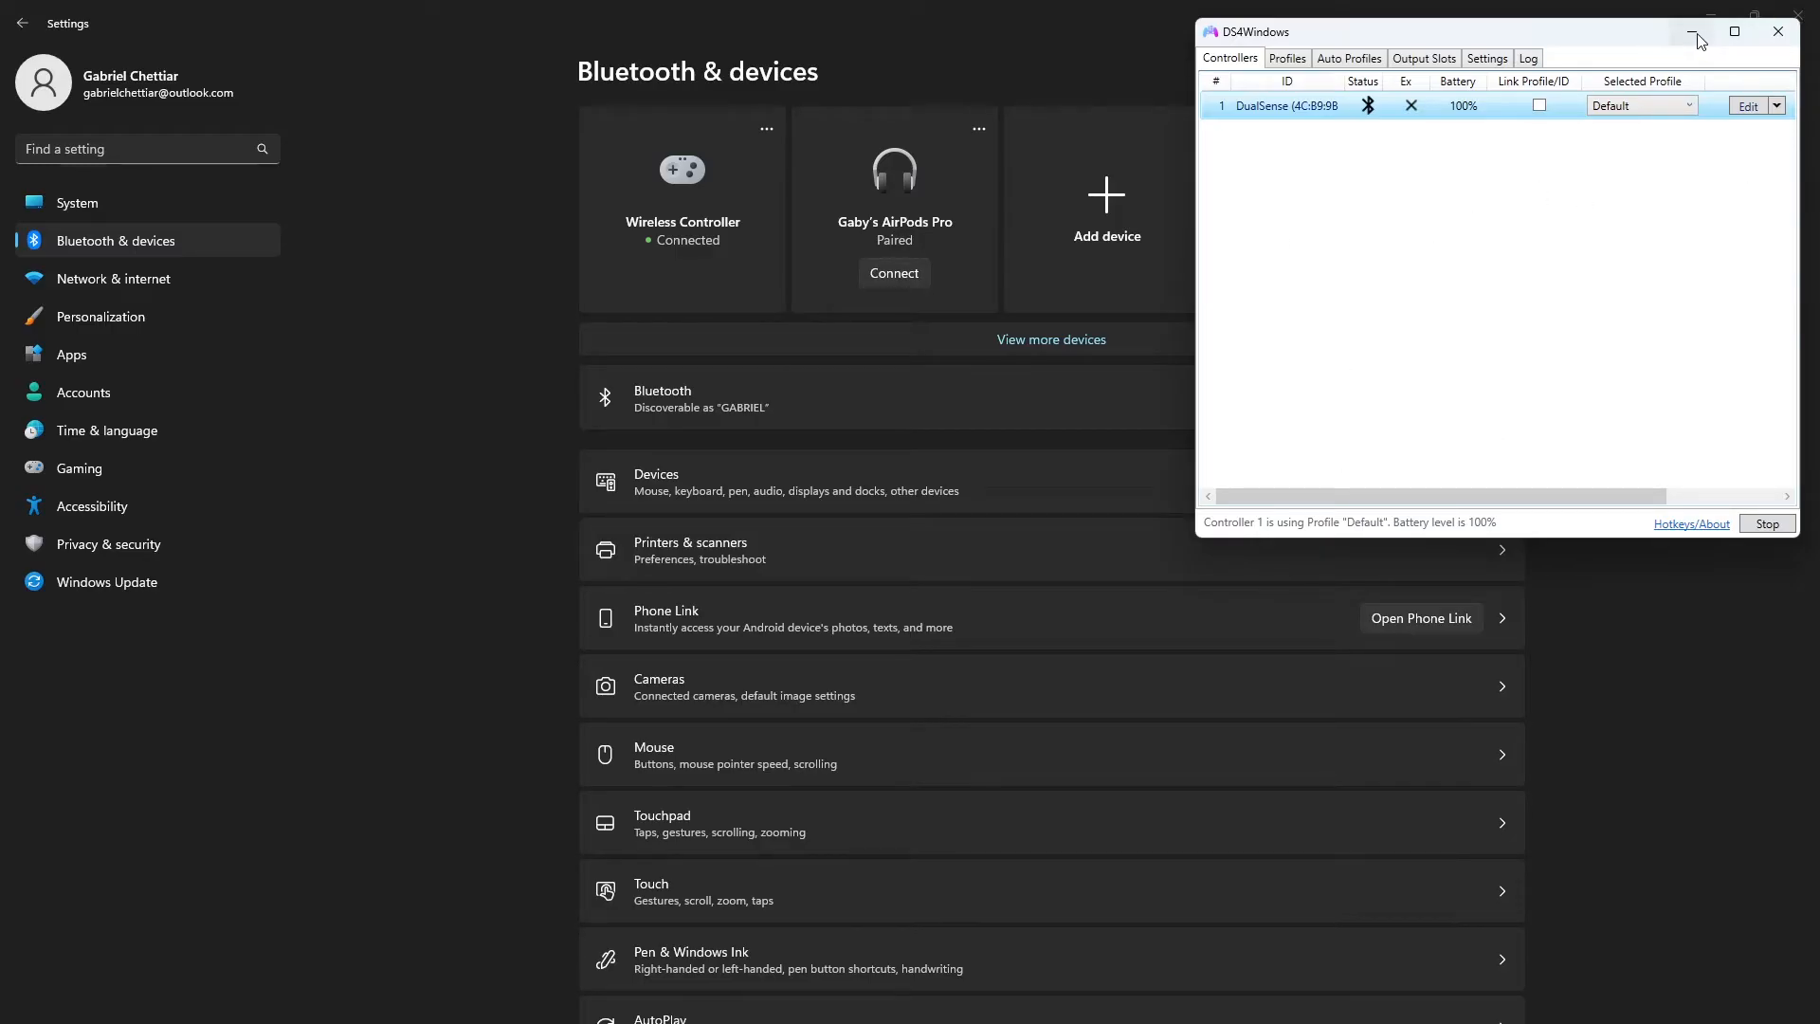
mouse_move(1699, 33)
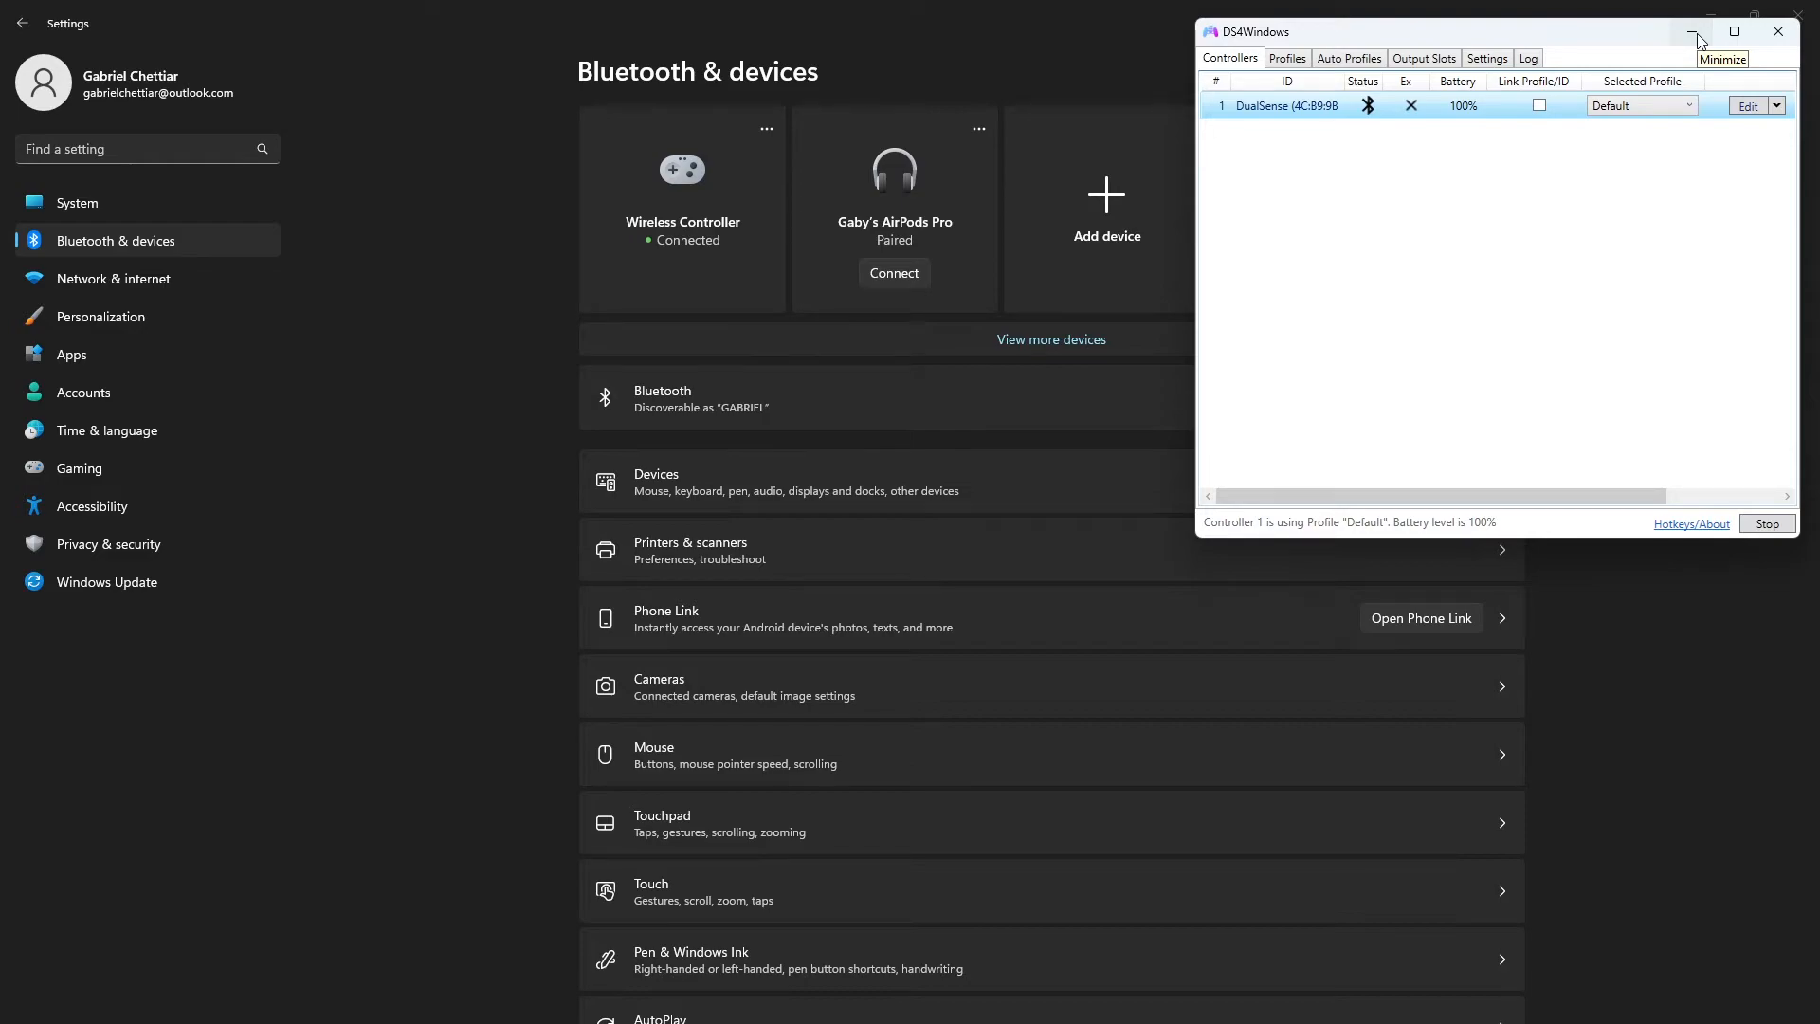
mouse_move(1696, 38)
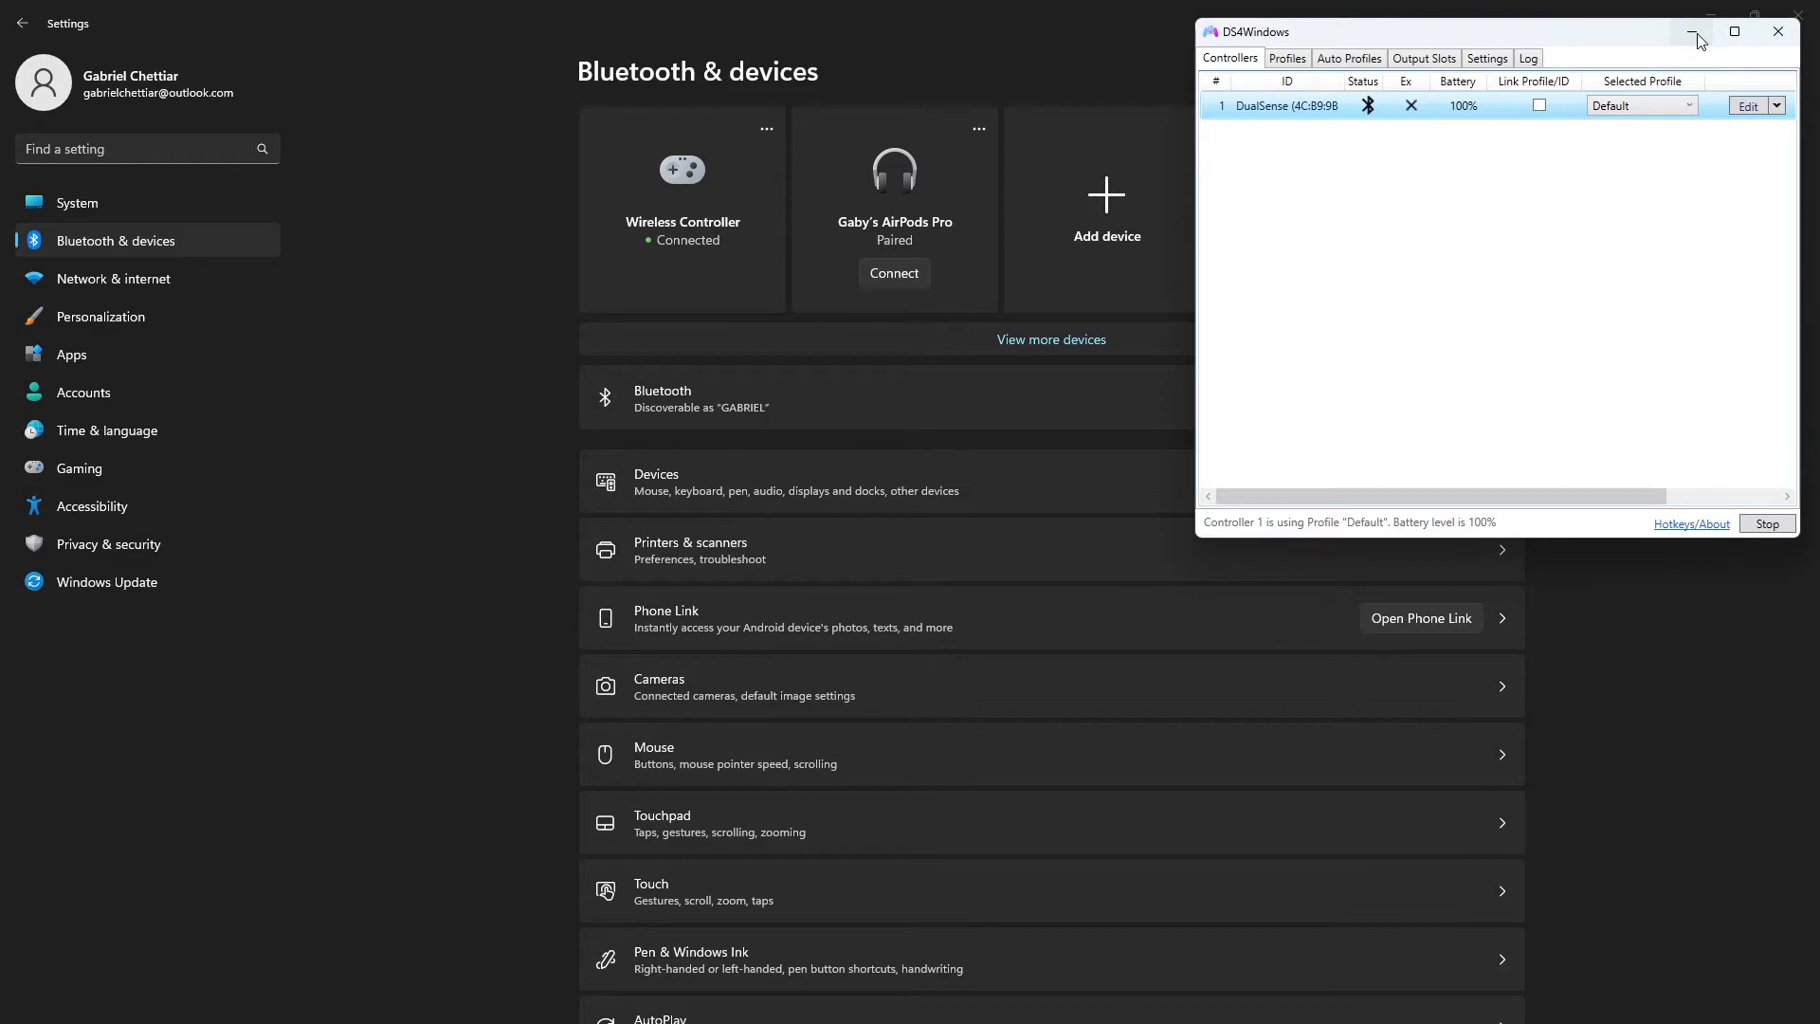